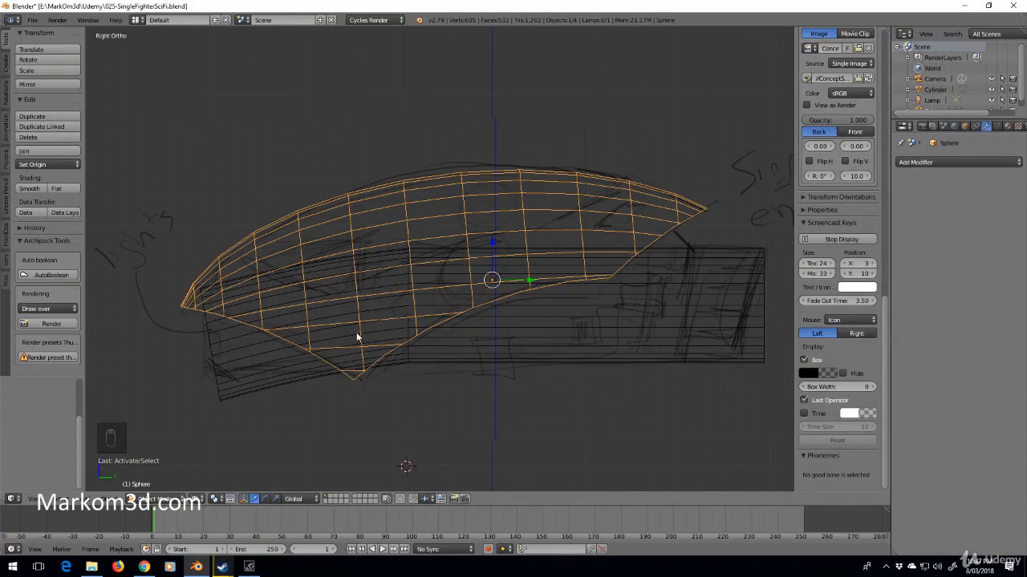
pyautogui.moveTo(266, 343)
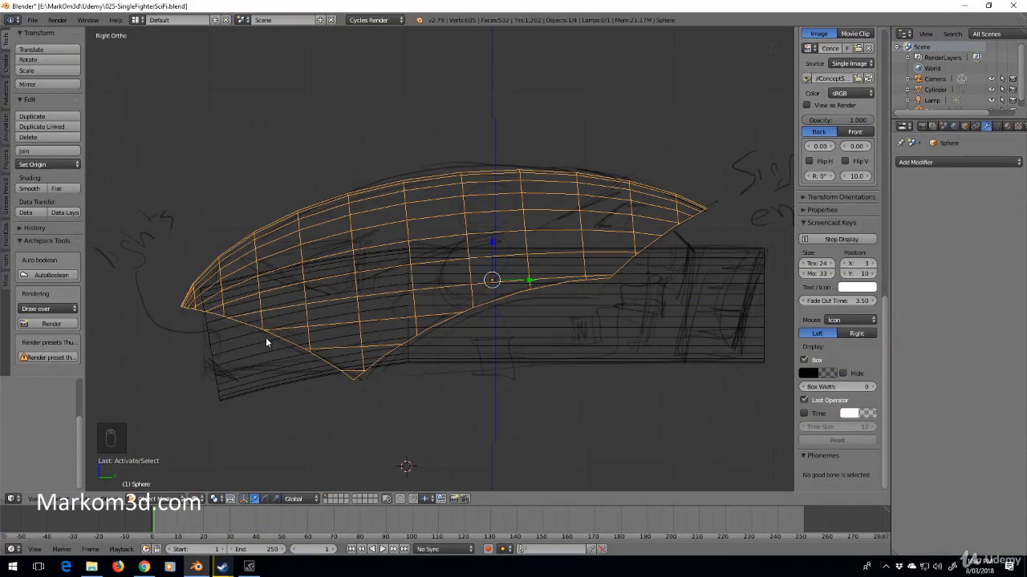
pyautogui.moveTo(334, 311)
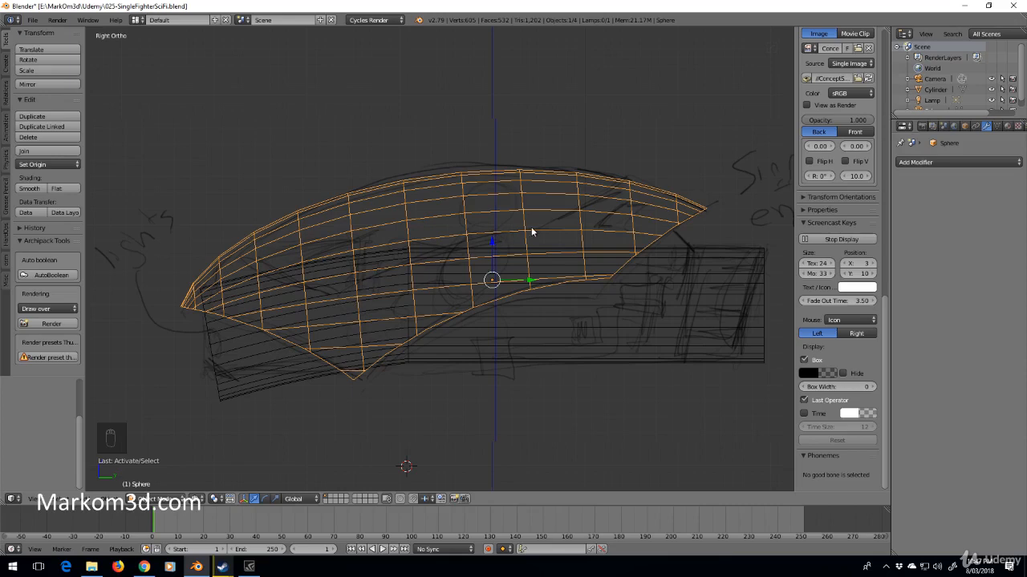
pyautogui.moveTo(542, 237)
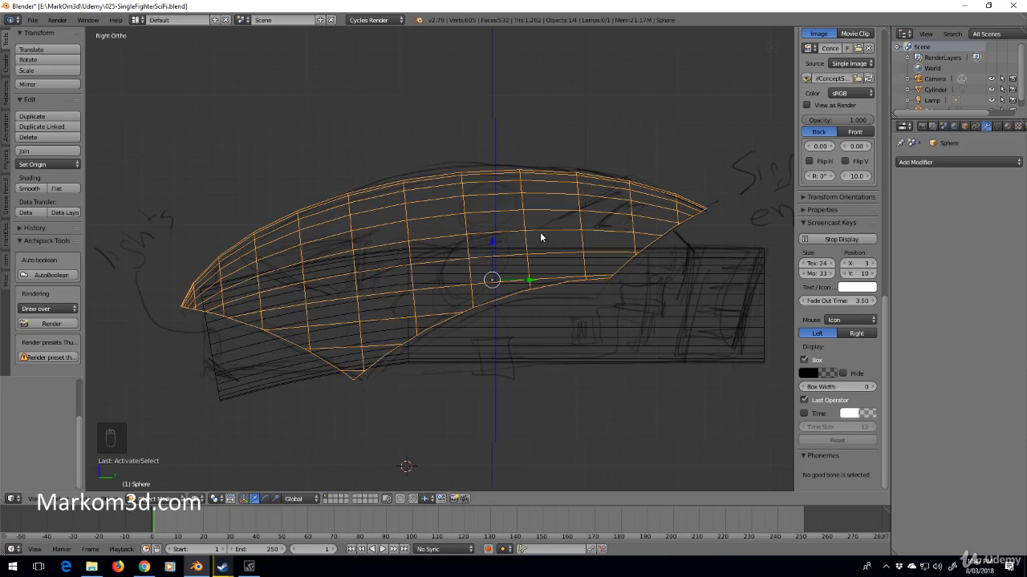
pyautogui.moveTo(666, 179)
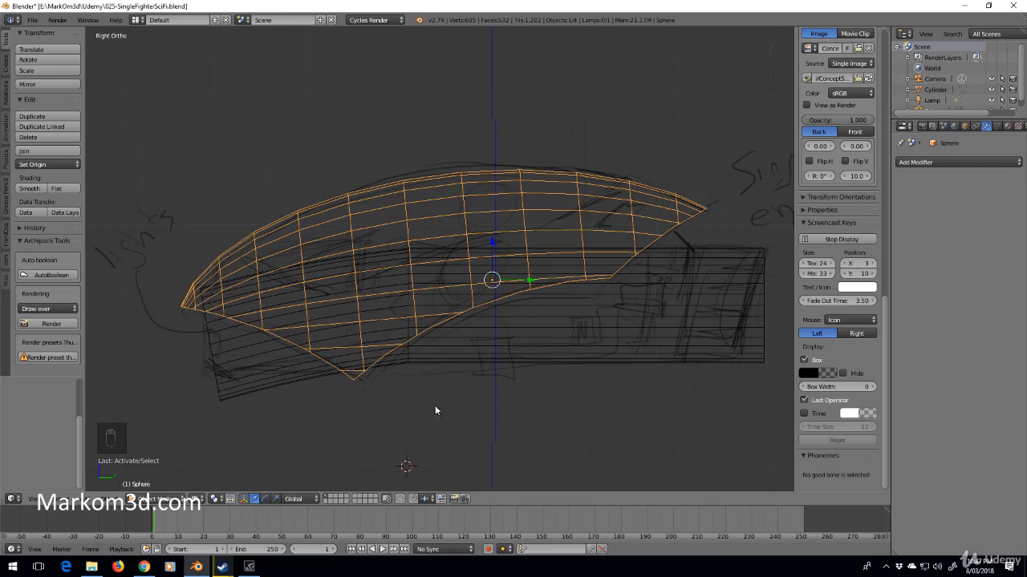
# Snap the 3D cursor to the scene centre inside the canopy sphere via the Shift+S menu
pyautogui.press('shift+s')
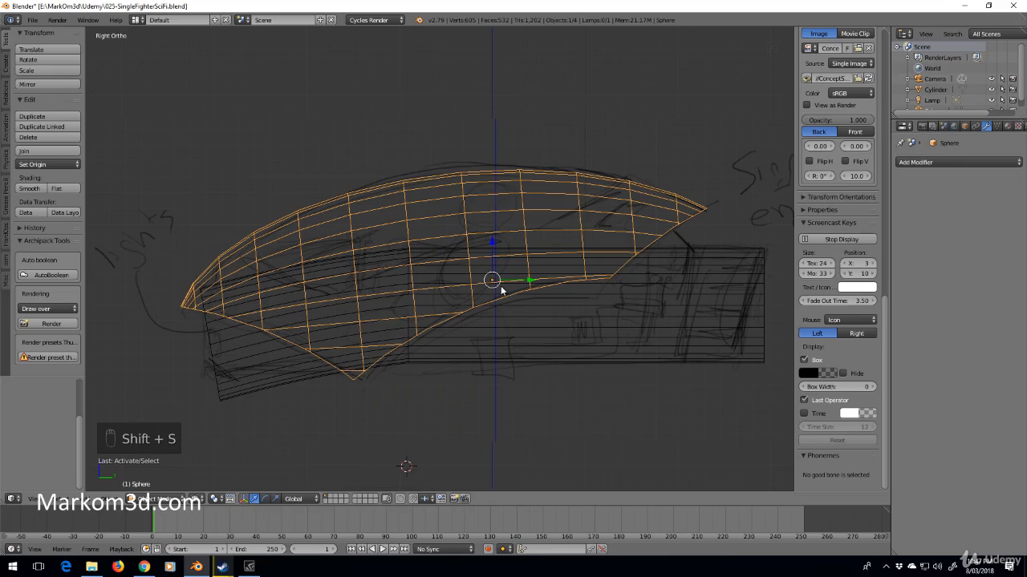
pyautogui.moveTo(462, 359)
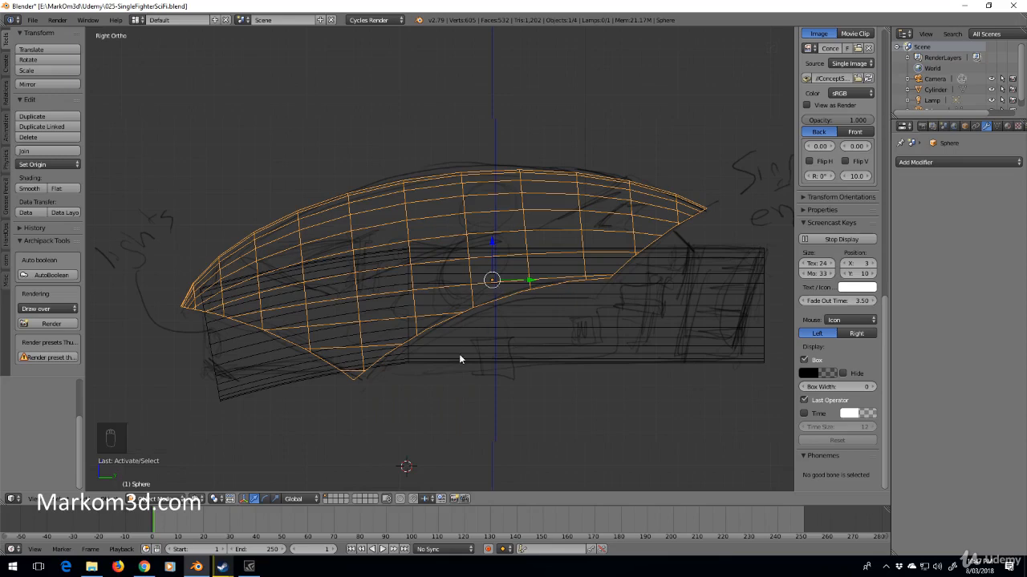
pyautogui.press('shift+s')
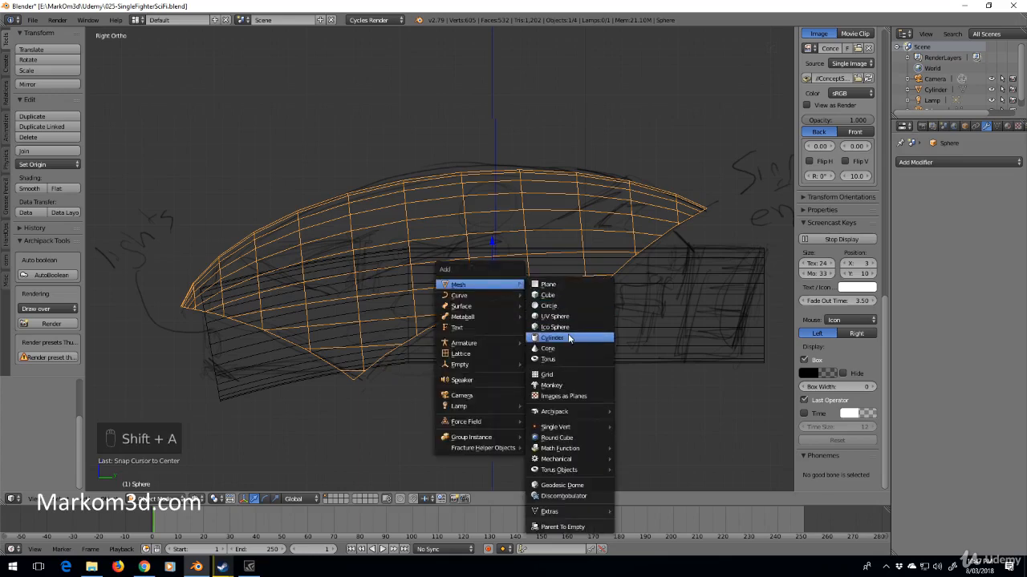
# Add a cylinder at the scene centre and rotate it 90° so its round face shows in the side view
pyautogui.click(552, 337)
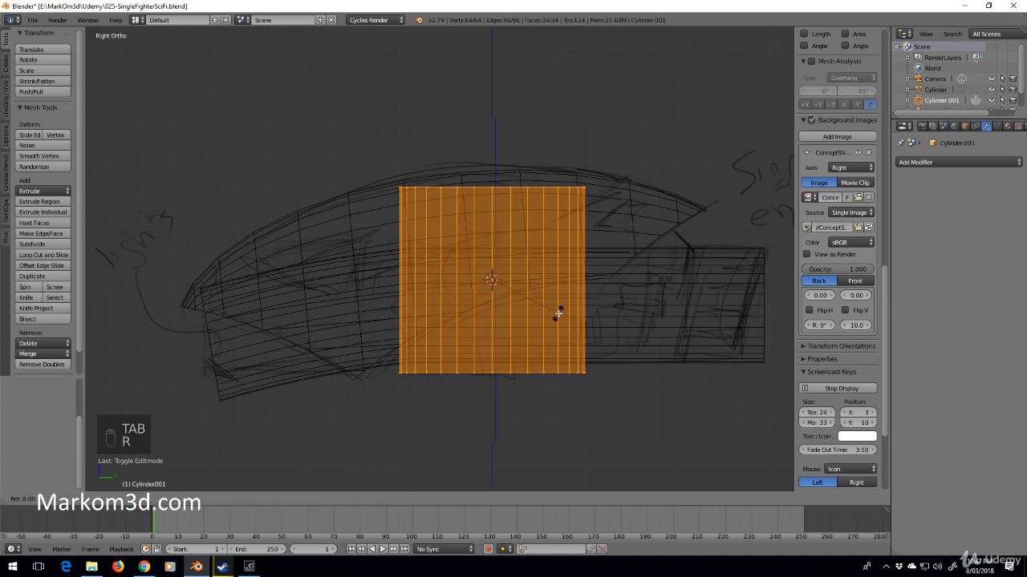
pyautogui.press('r')
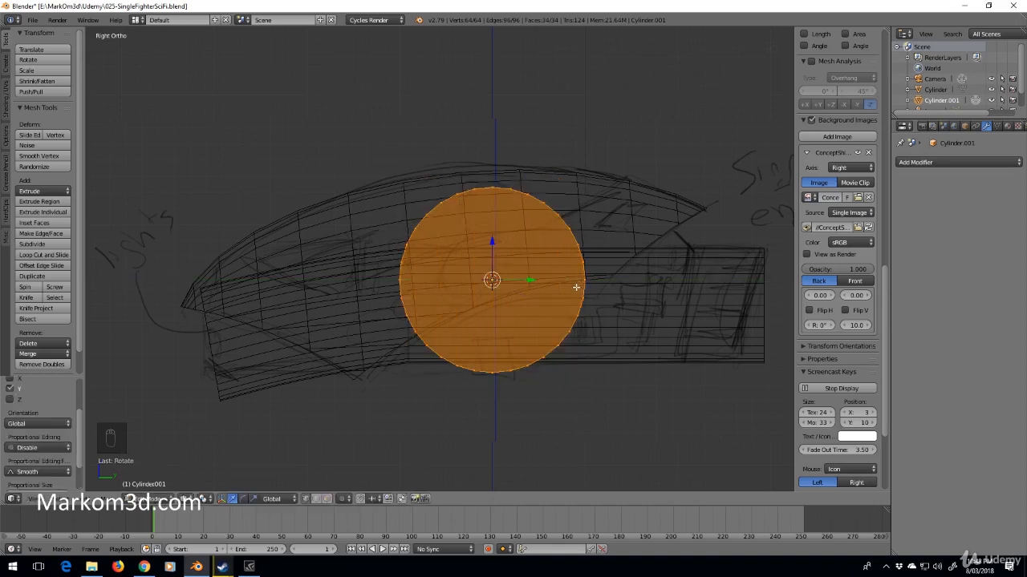
pyautogui.moveTo(494, 281); pyautogui.dragTo(469, 350)
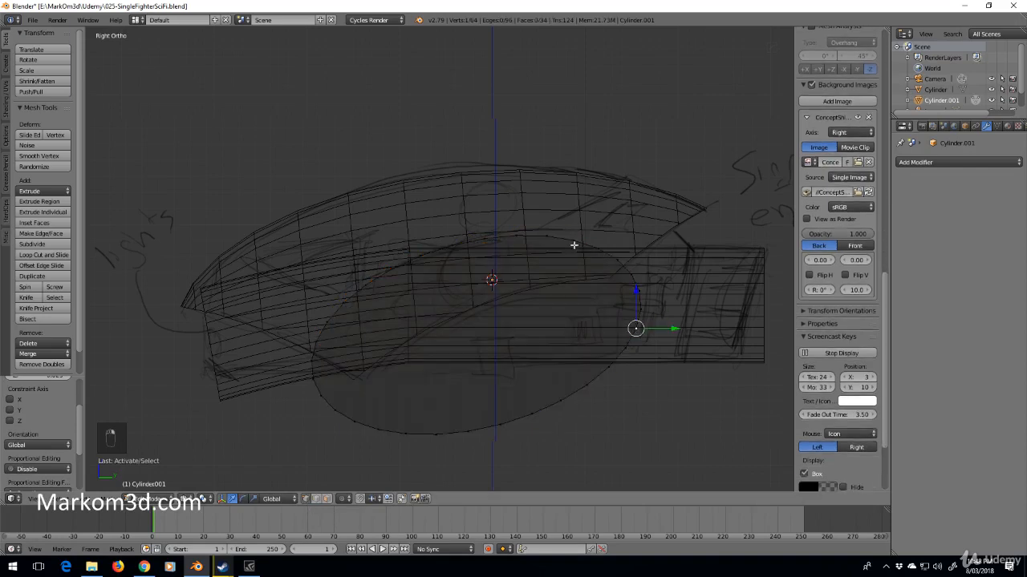
pyautogui.moveTo(554, 233)
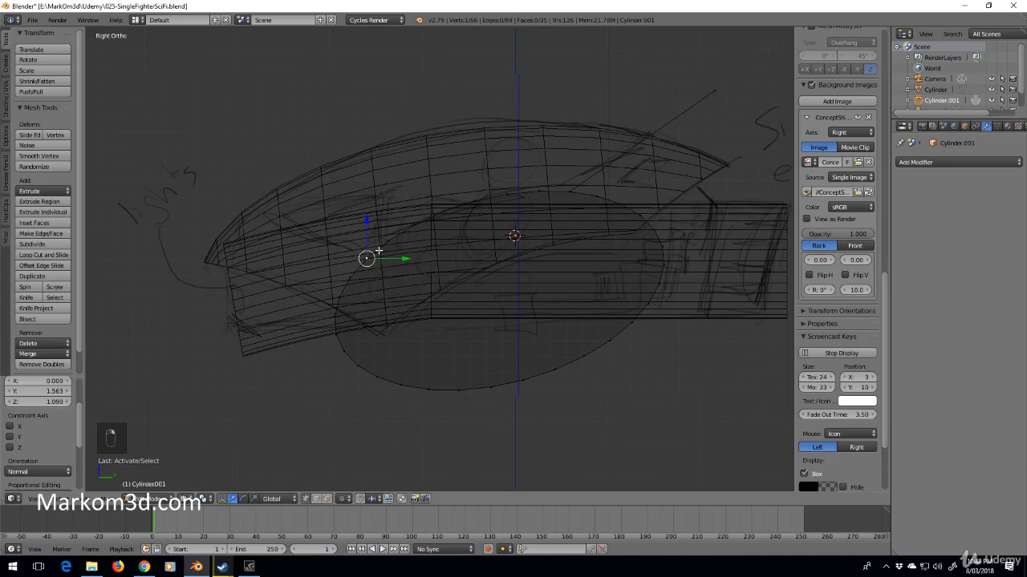
# Box-select one side's vertices of the stretched oval for removal
pyautogui.press('b')
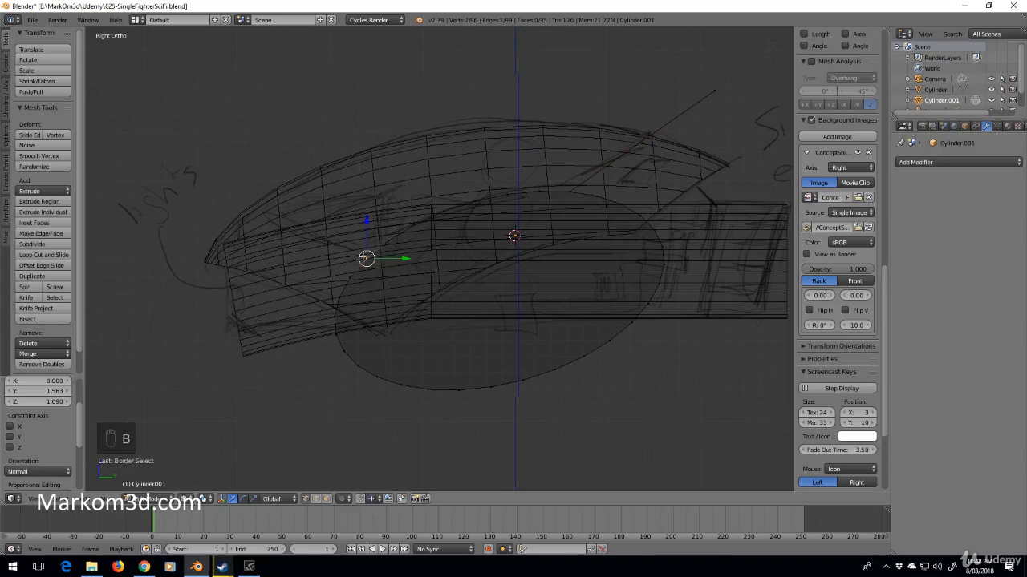
pyautogui.press('NUMPAD_1')
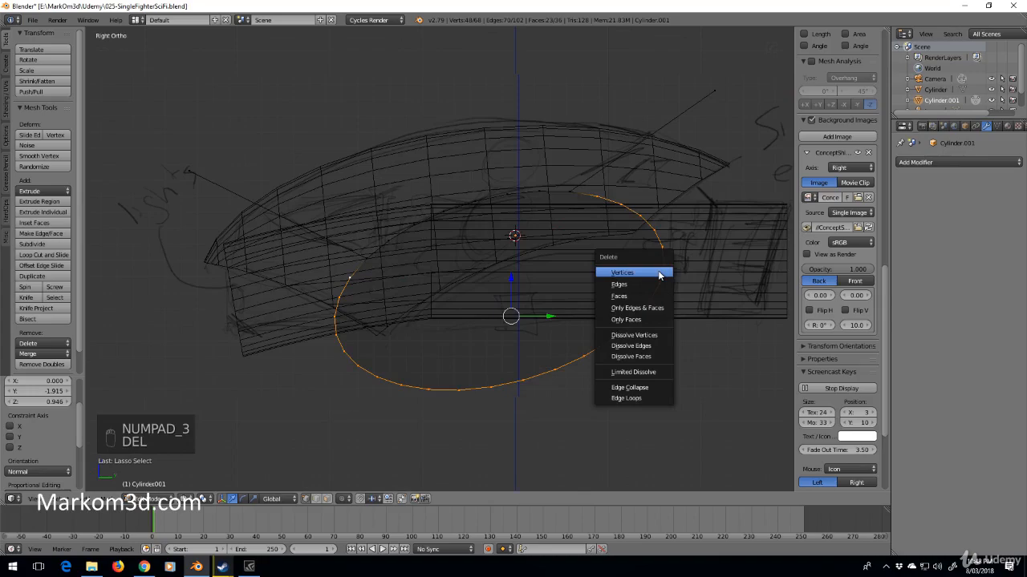
# Delete the selected vertices, resize the remaining oval outline and check it in solid shading
pyautogui.click(623, 273)
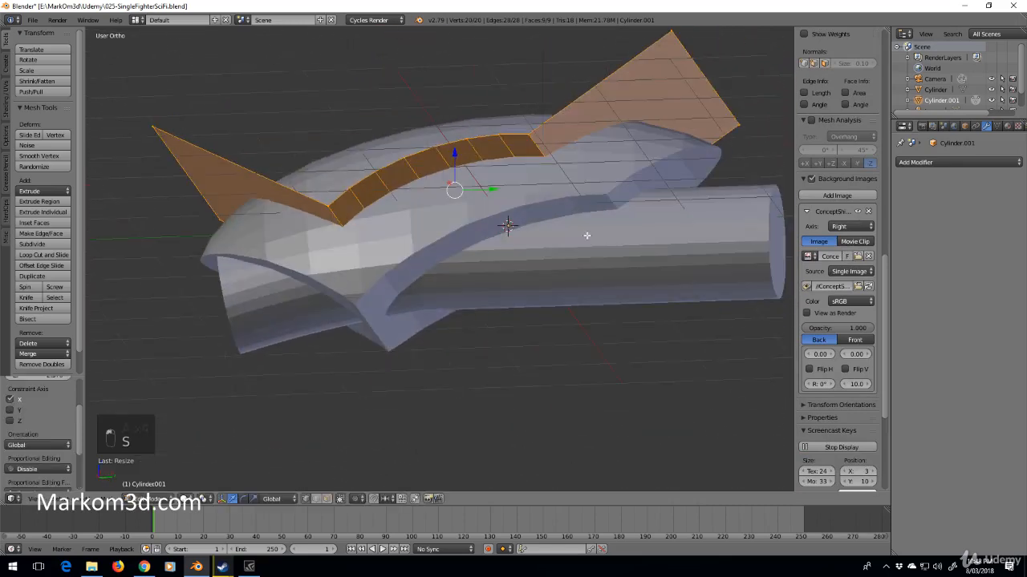
pyautogui.press('KP_1')
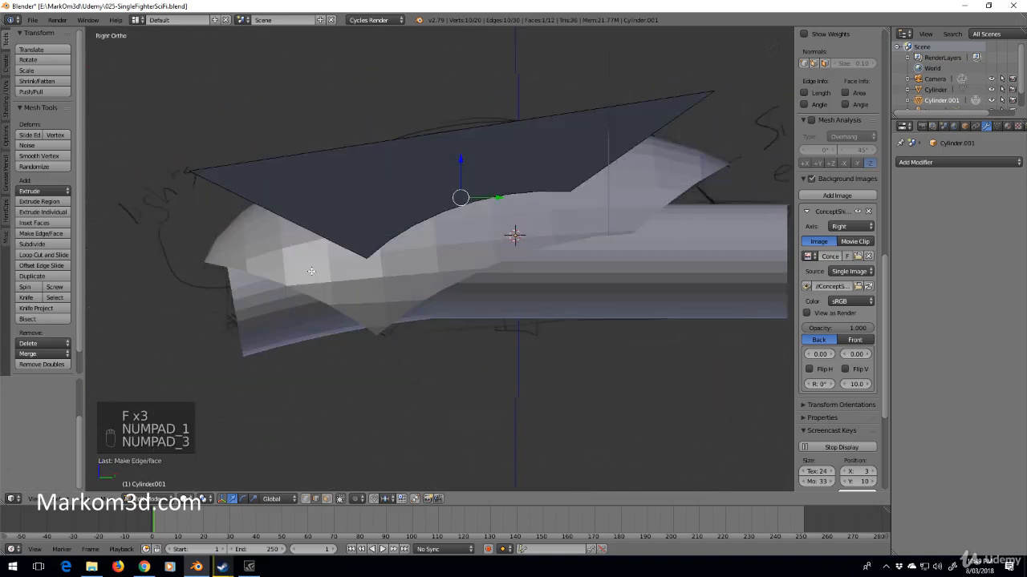
pyautogui.press('z')
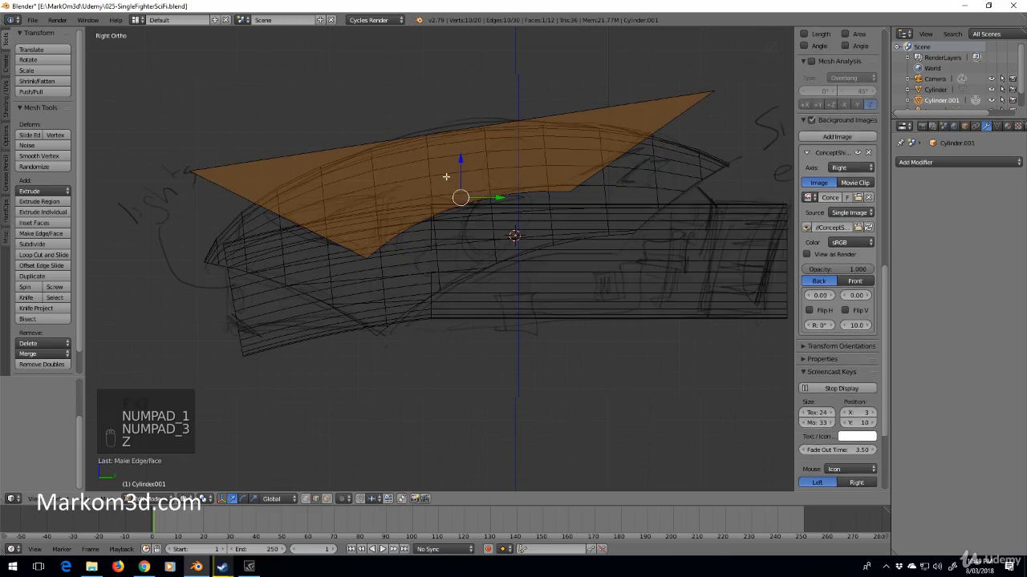
pyautogui.press('Tab')
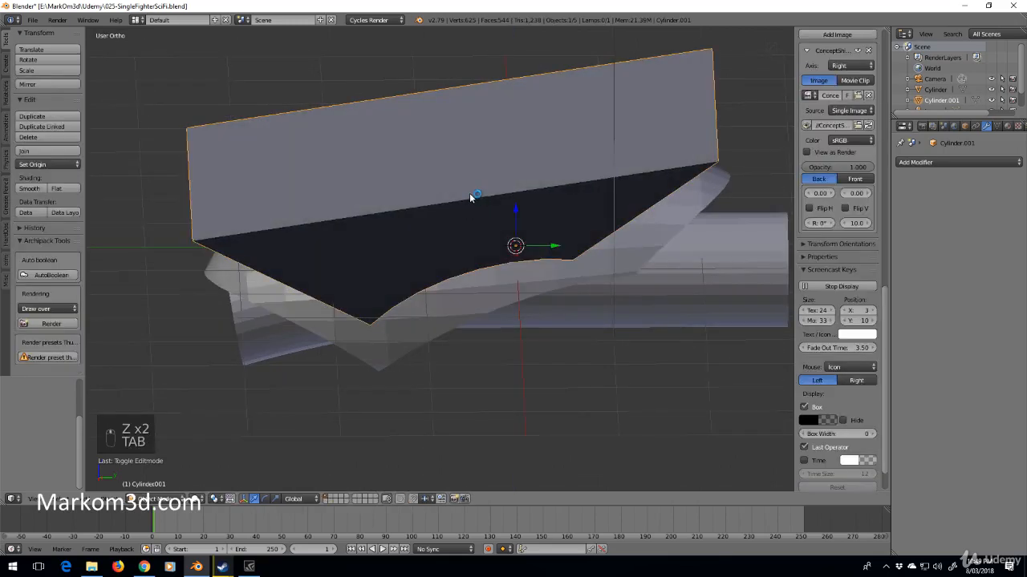
# Extrude the cap into a thick cutter block and recalculate its normals consistently
pyautogui.press('Tab')
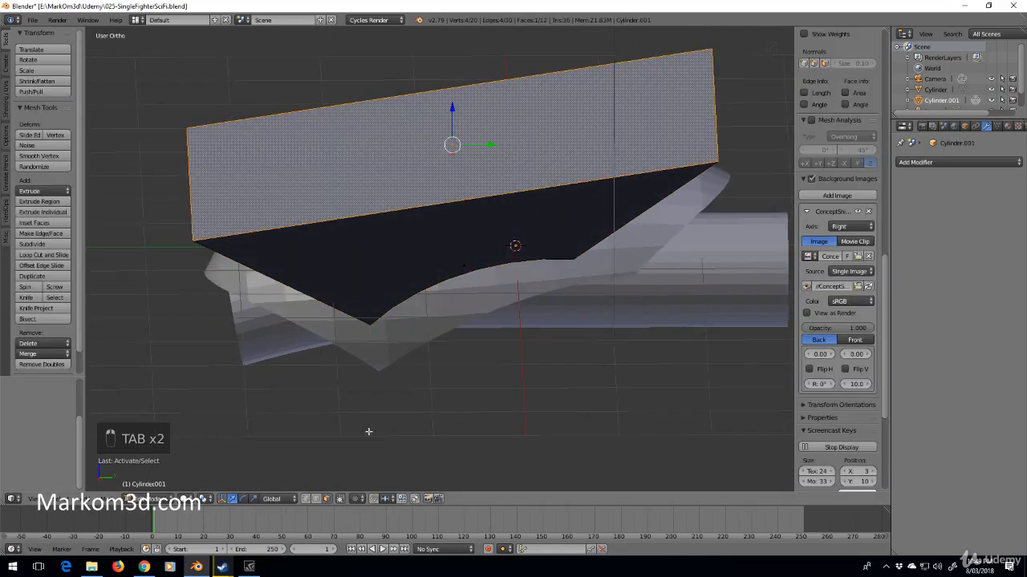
pyautogui.press('e')
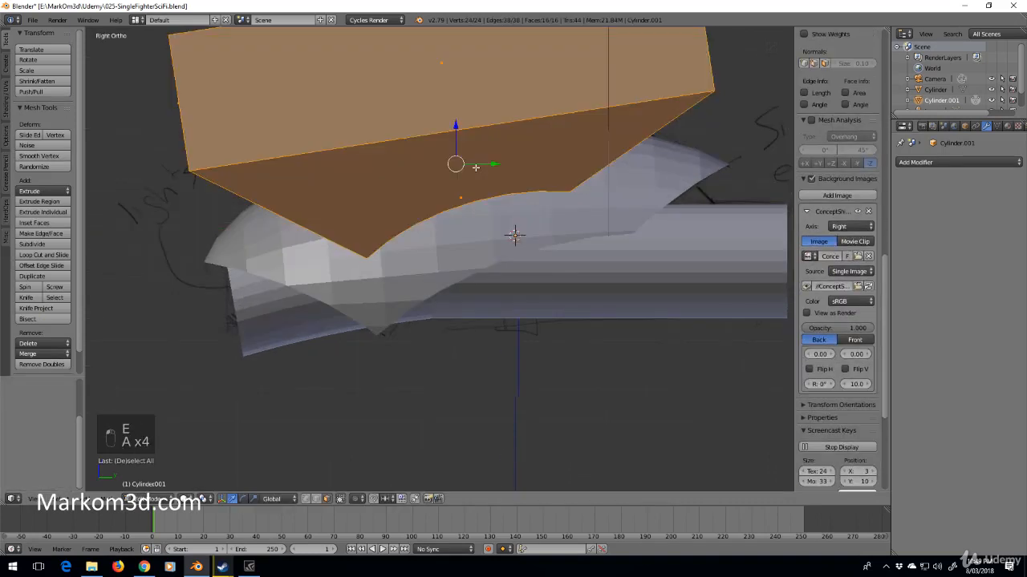
pyautogui.press('ctrl+n')
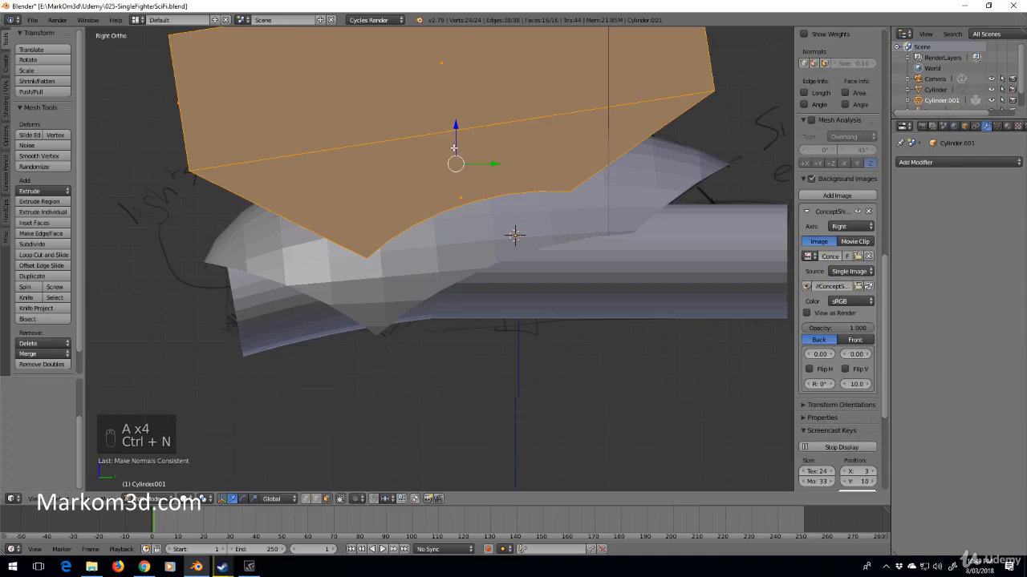
pyautogui.press('Tab')
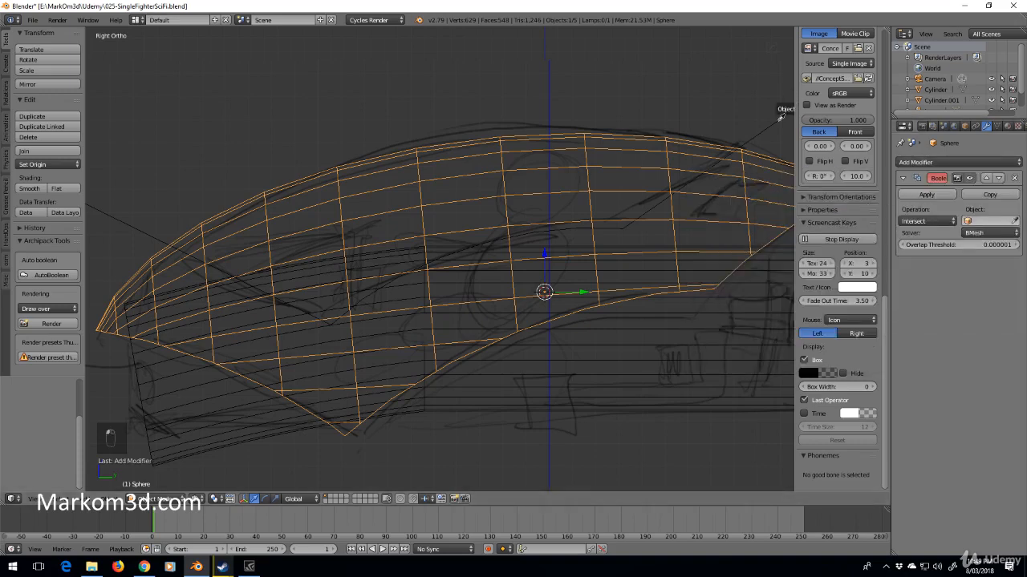
# Set the sphere's Boolean to Difference against Cylinder.001, then duplicate the sphere and change the copy's operation
pyautogui.click(987, 222)
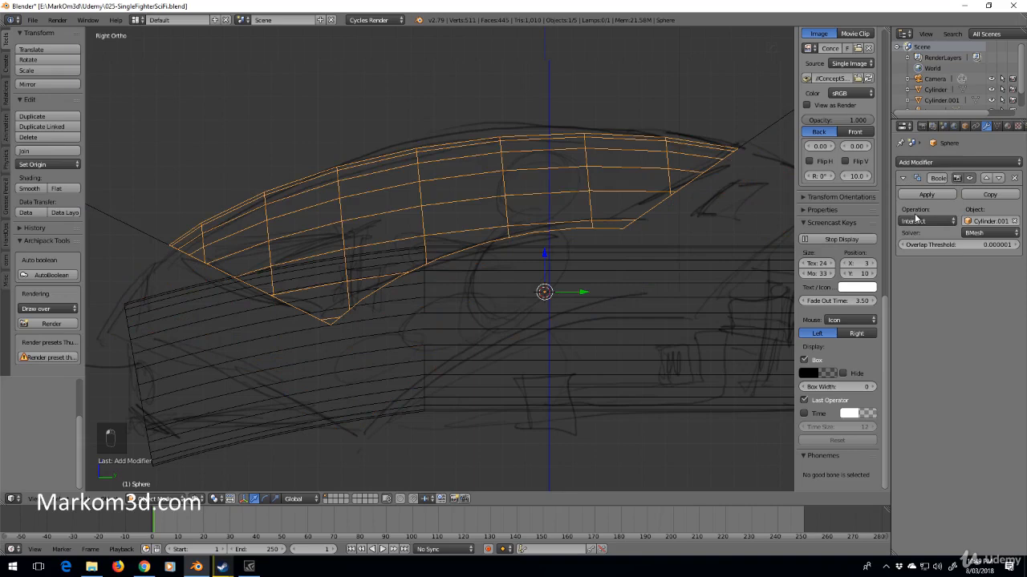
pyautogui.click(927, 222)
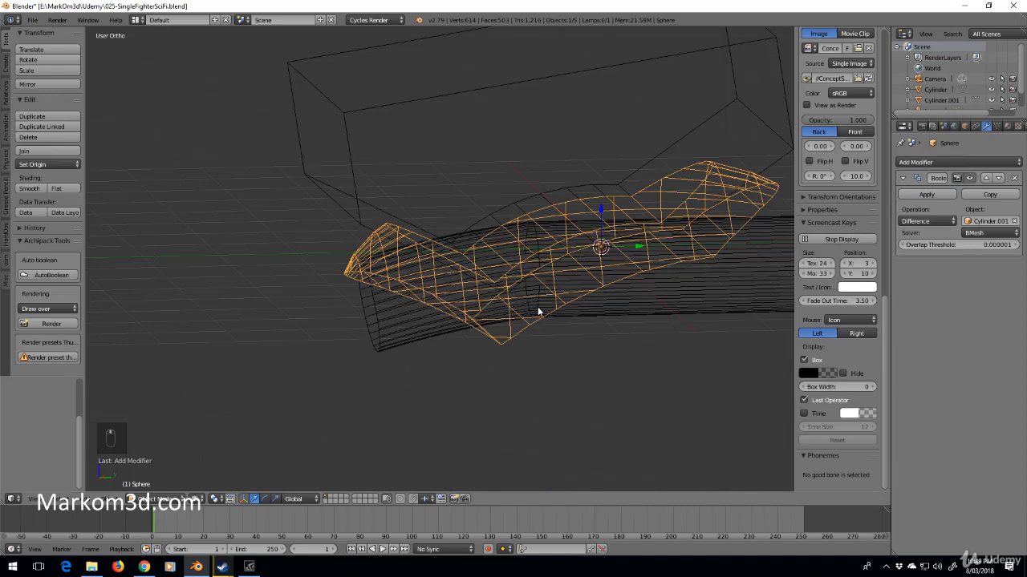
pyautogui.press('shift+d')
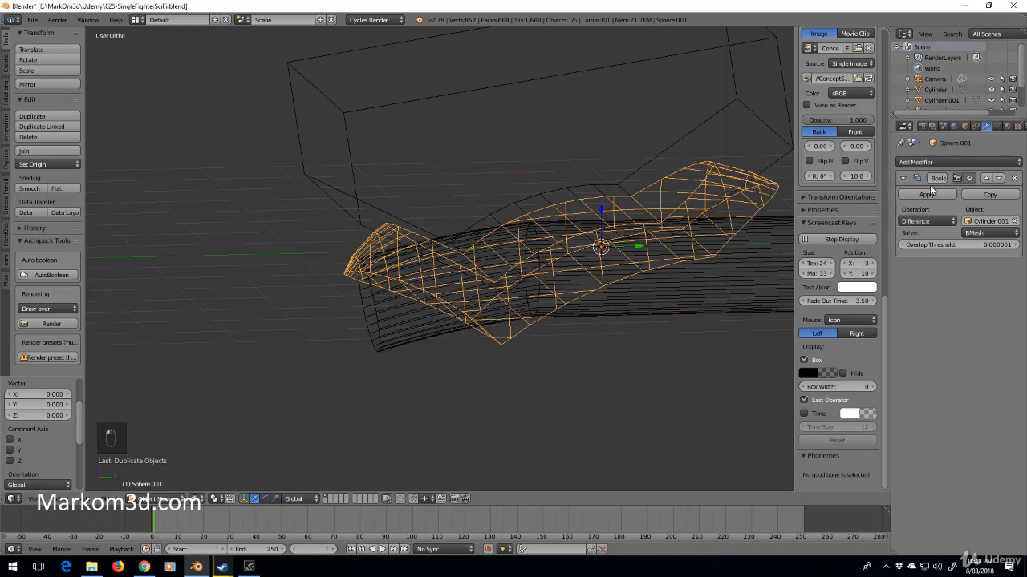
pyautogui.click(927, 222)
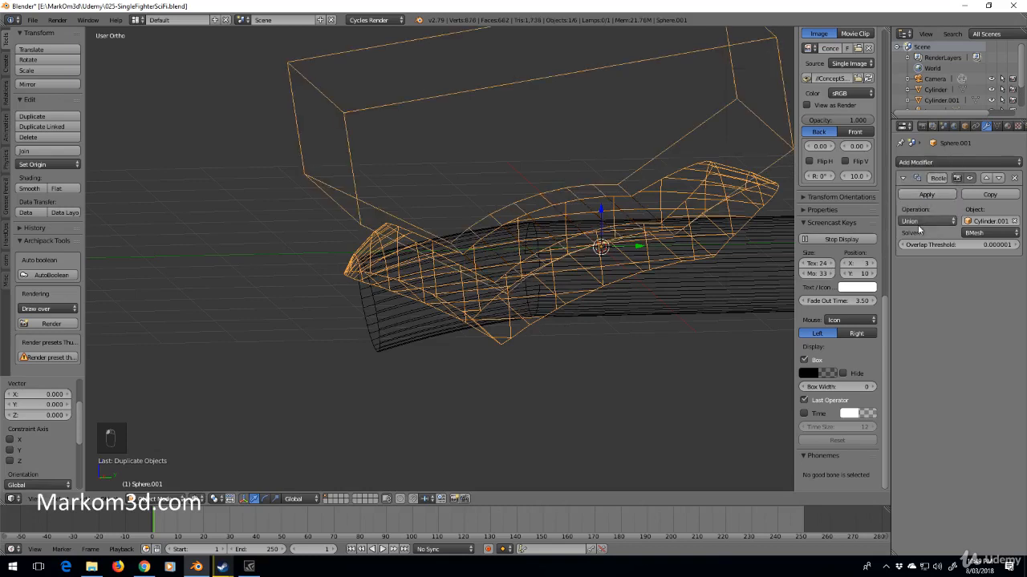
pyautogui.press('NUMPAD_3')
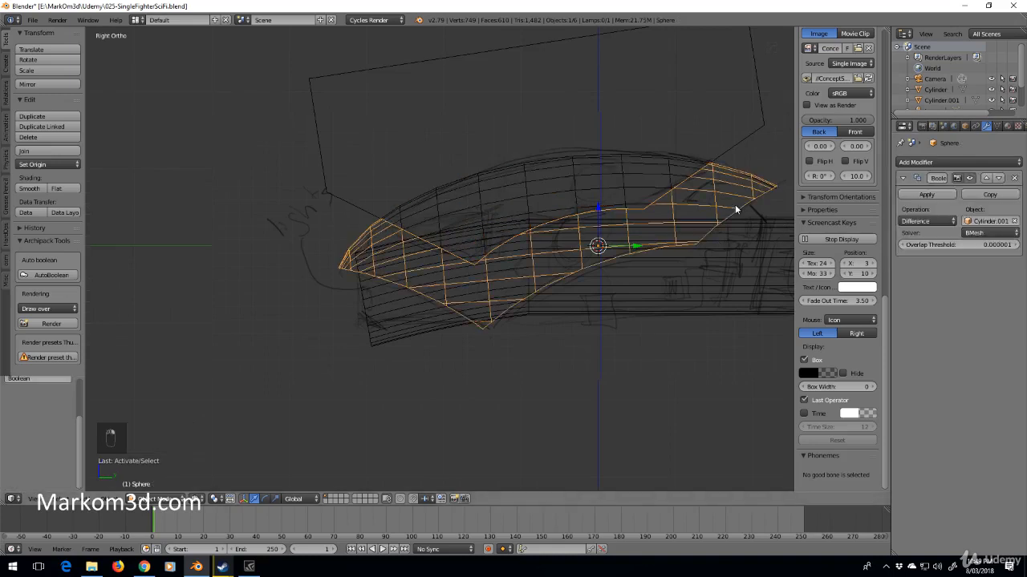
pyautogui.moveTo(927, 194)
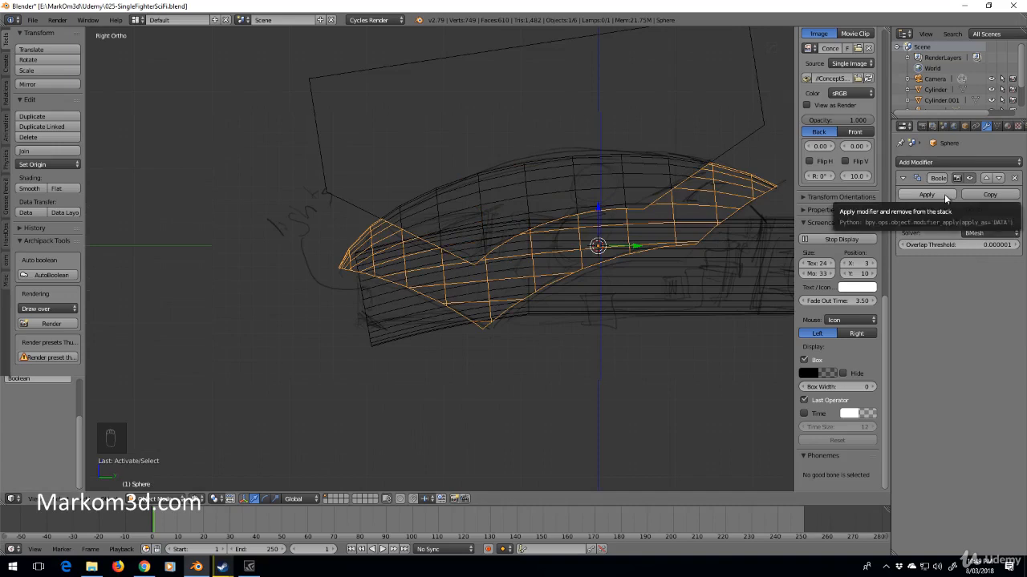
# Delete the box cutter object and orbit to inspect the trimmed canopy
pyautogui.press('Delete')
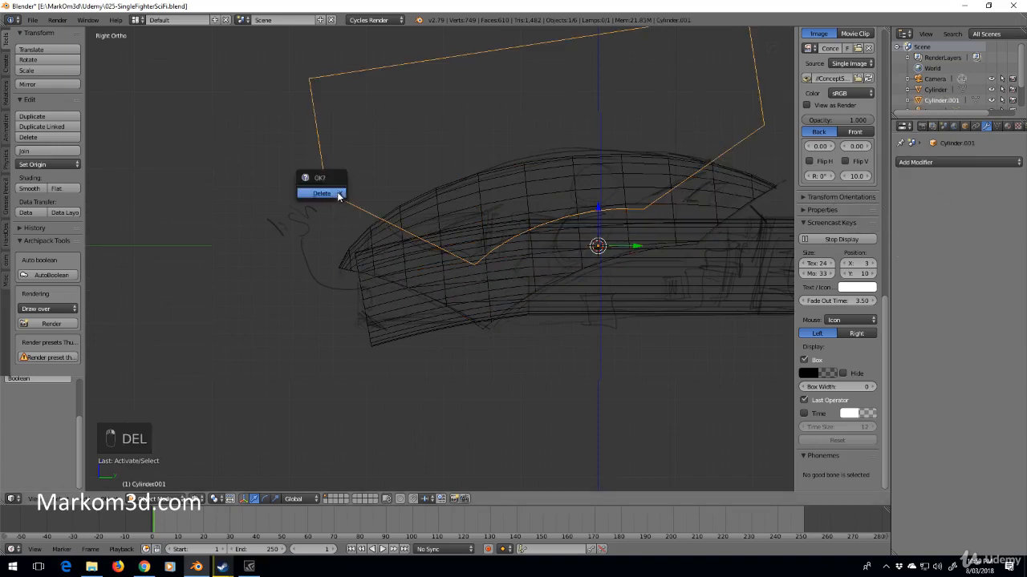
pyautogui.click(321, 192)
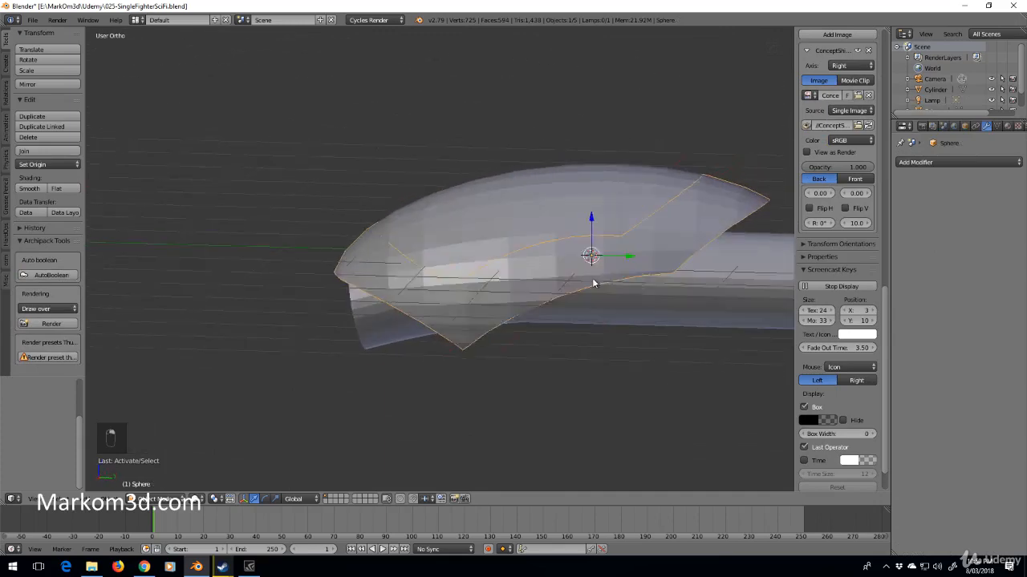
pyautogui.moveTo(594, 281); pyautogui.dragTo(641, 264)
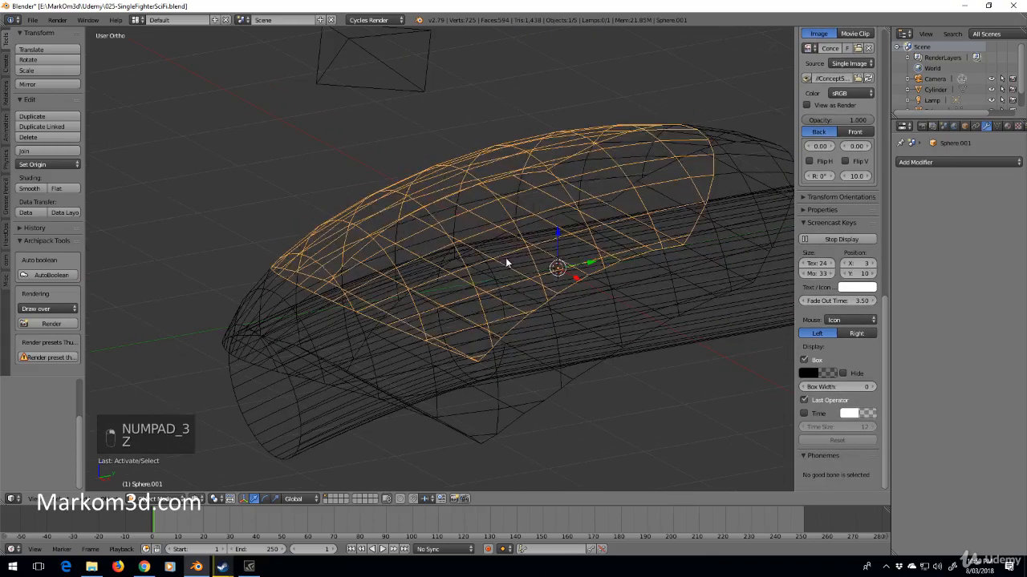
# Undo the canopy mesh edits to restore the sphere with its unapplied Boolean against the cutter
pyautogui.press('Tab')
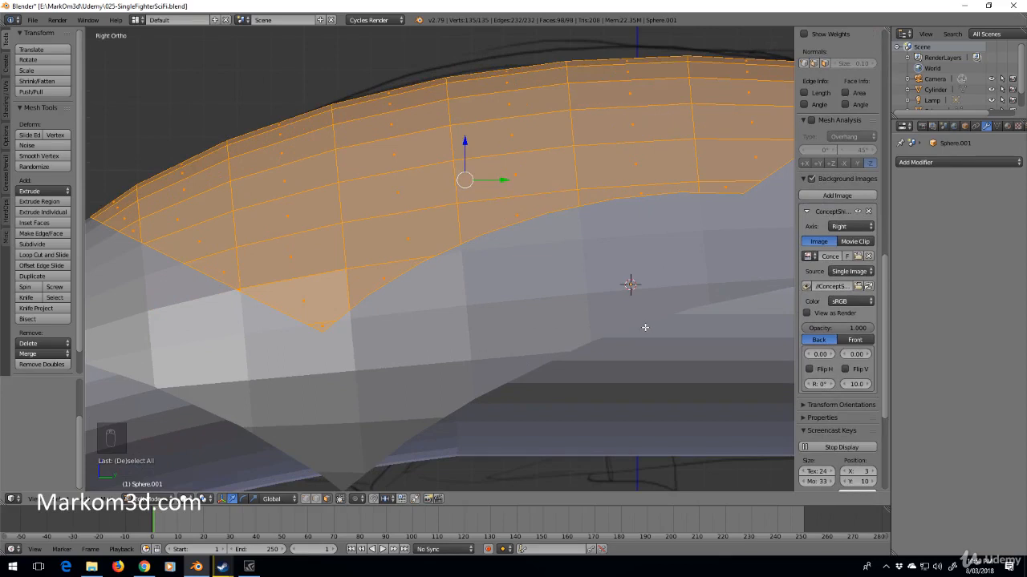
pyautogui.press('s')
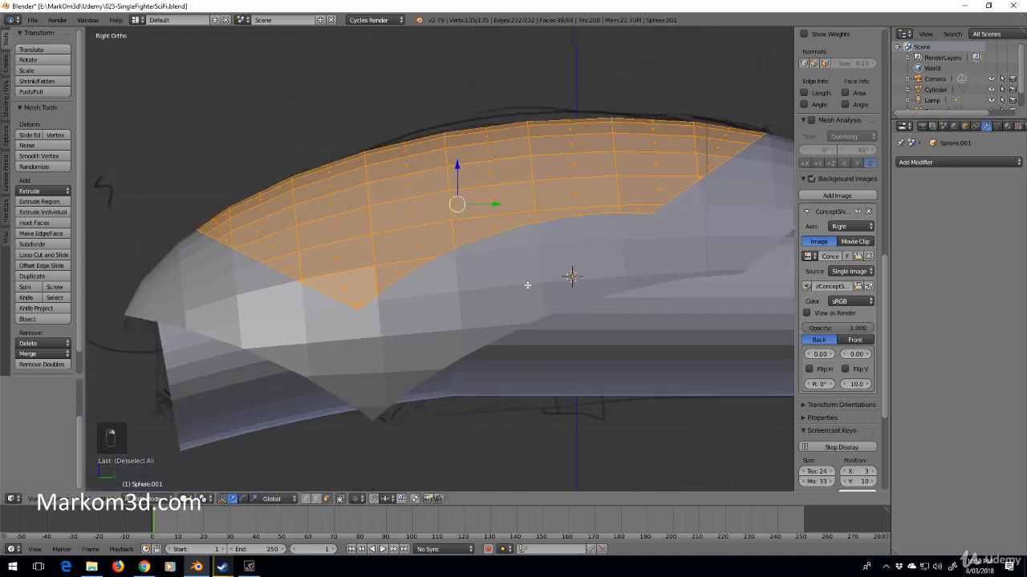
pyautogui.press('Tab')
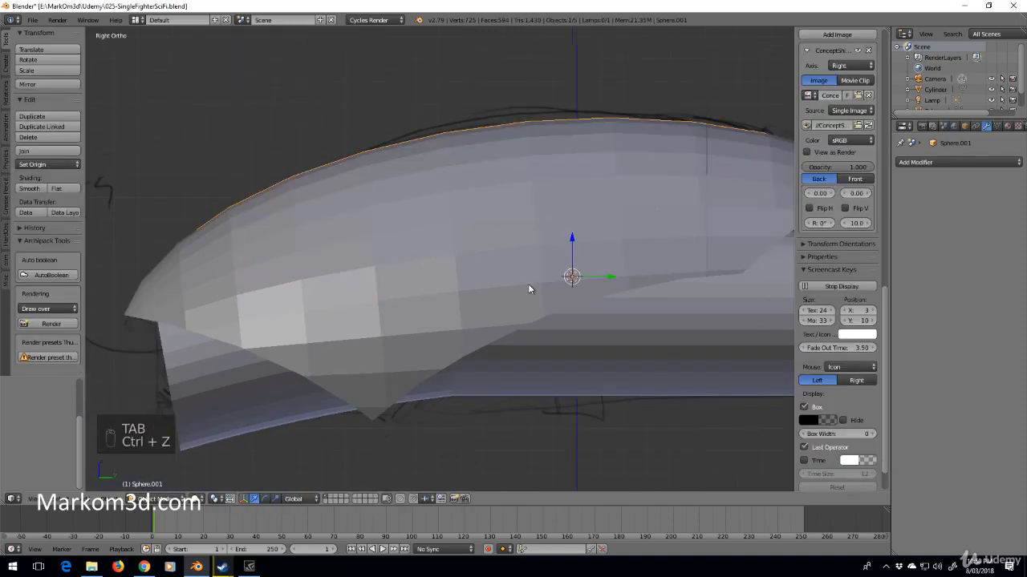
pyautogui.press('ctrl+z')
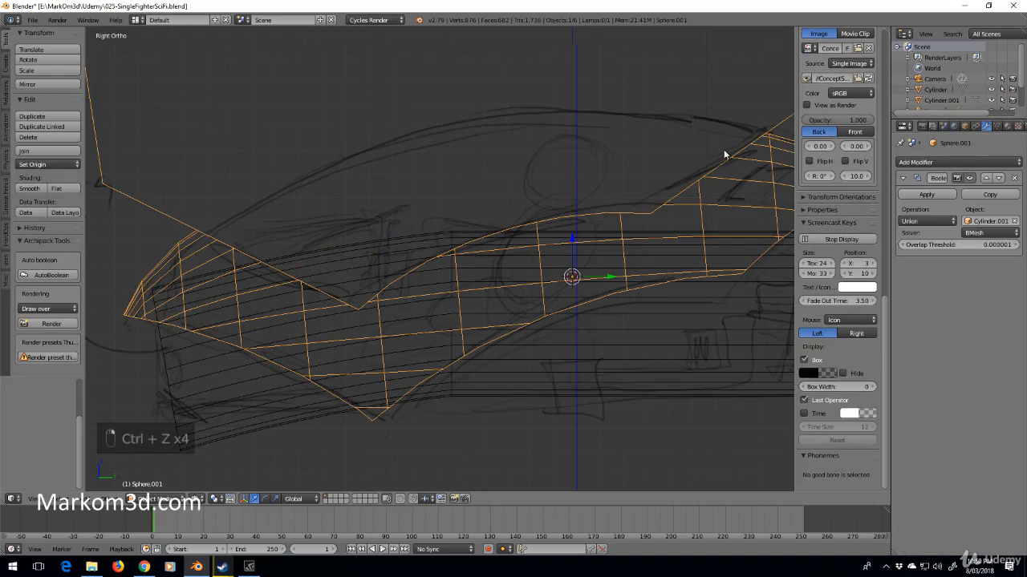
# Duplicate the sphere, set its Boolean to Intersect to keep only the canopy piece, and resize it
pyautogui.press('ctrl+z')
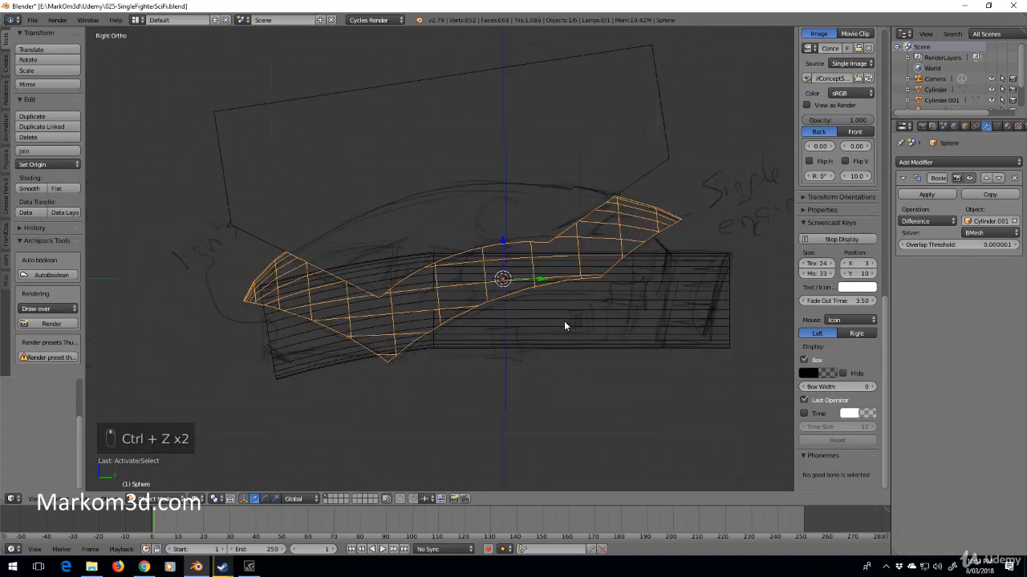
pyautogui.press('shift+d')
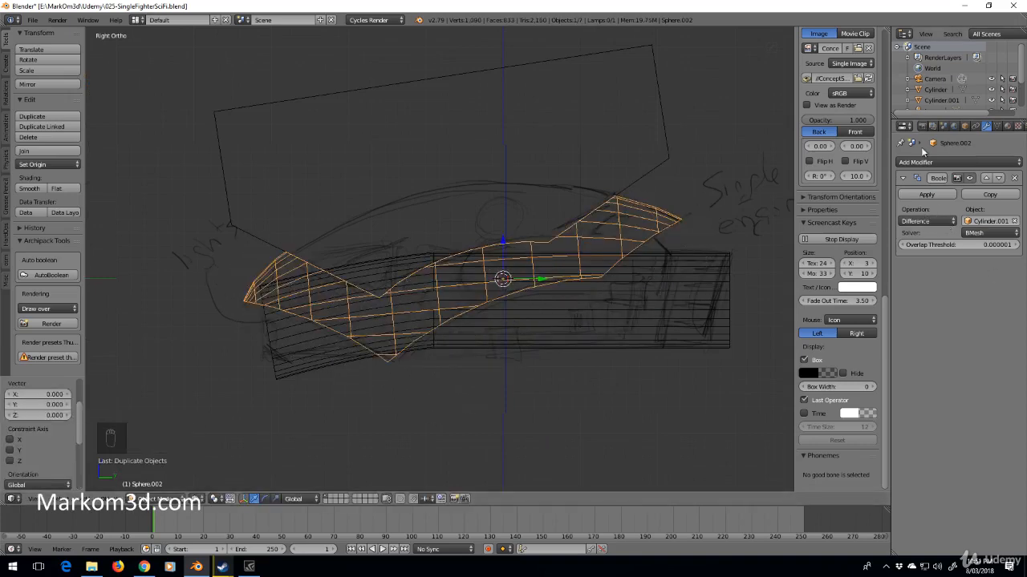
pyautogui.click(927, 221)
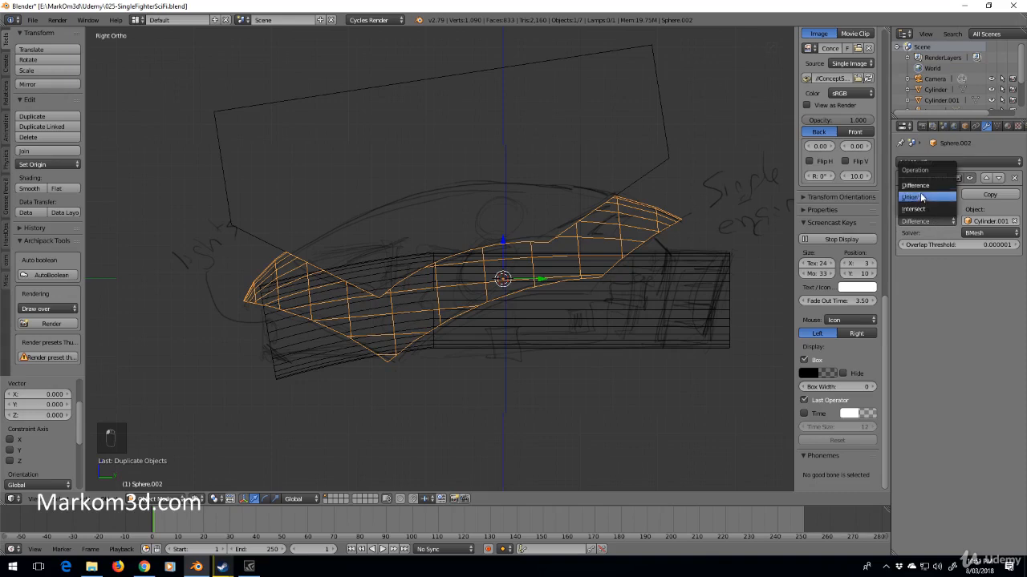
pyautogui.click(911, 196)
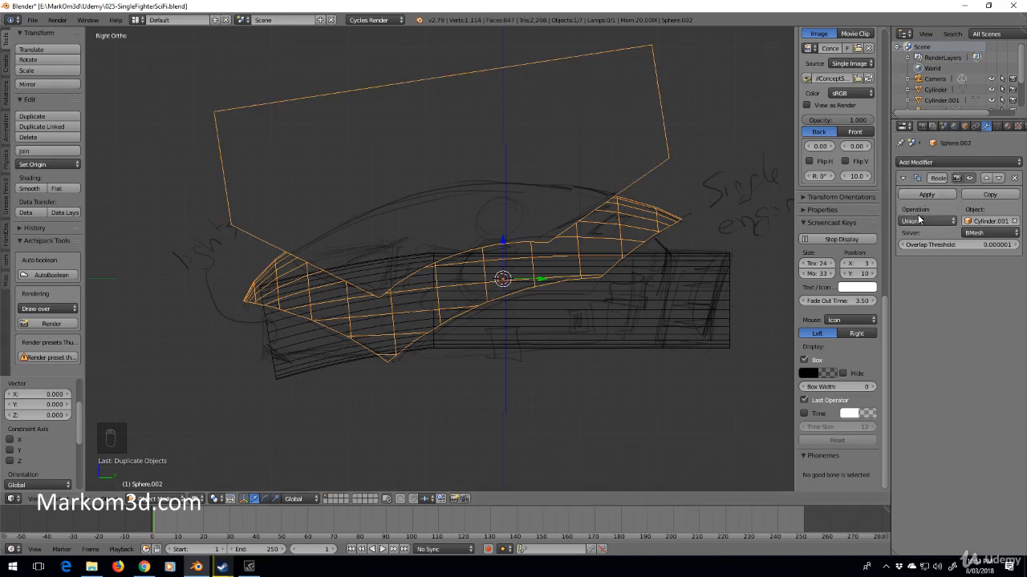
pyautogui.click(927, 222)
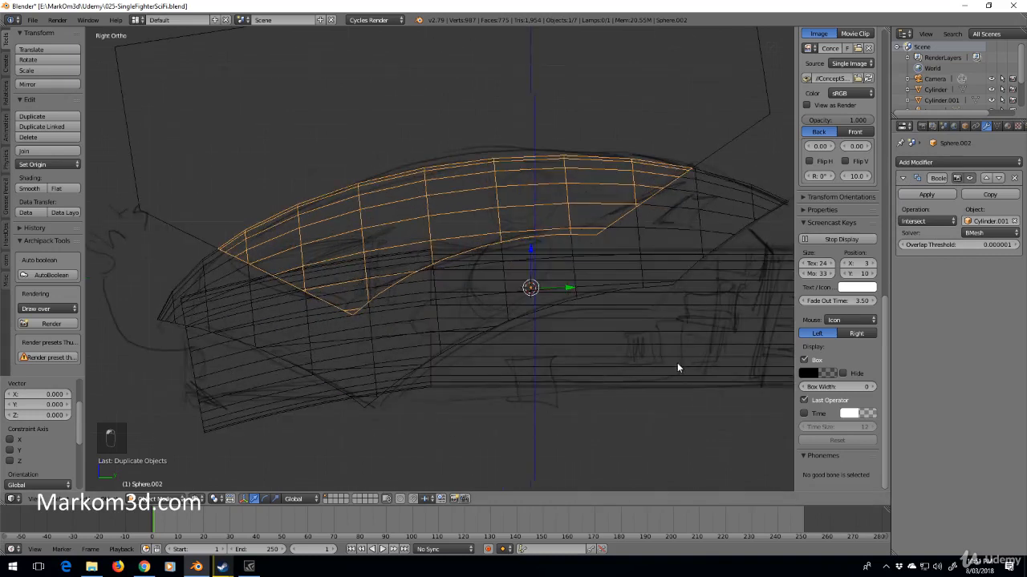
pyautogui.moveTo(674, 385)
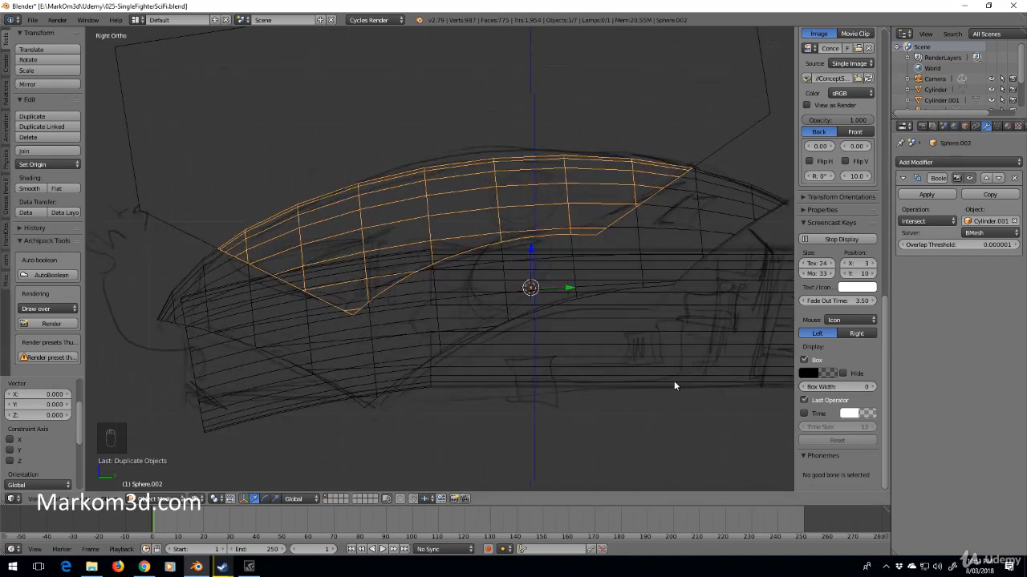
pyautogui.press('s')
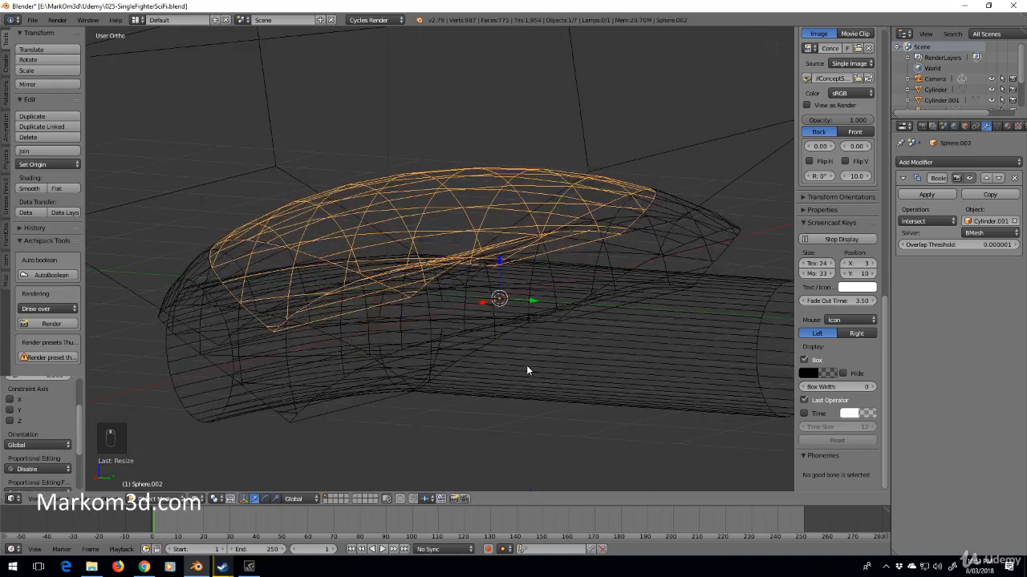
# Toggle shading on the applied canopy copy to see its faces for editing
pyautogui.press('z')
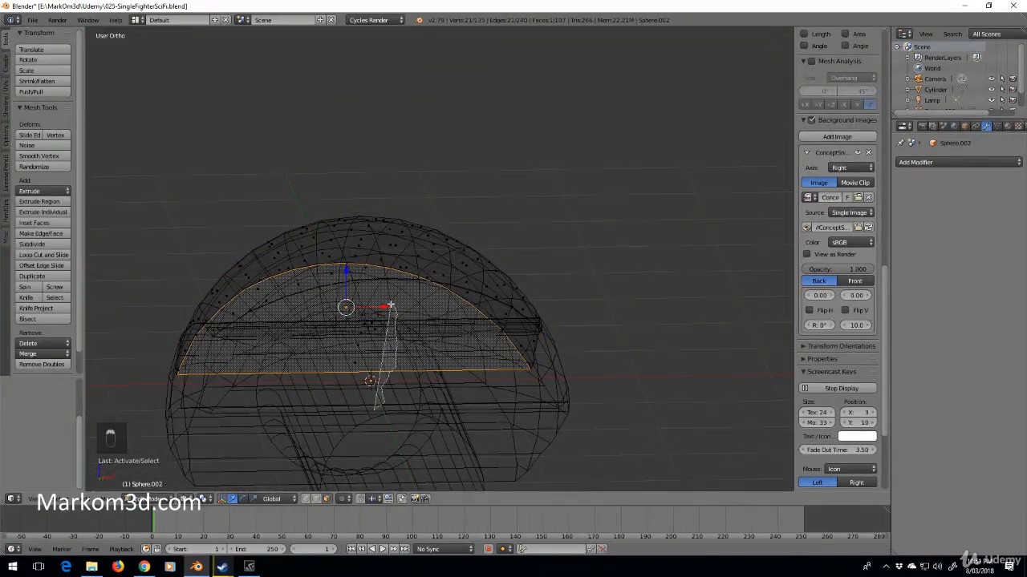
# Delete the selected lower faces, leaving the open curved canopy shell, and return to Object Mode
pyautogui.press('x')
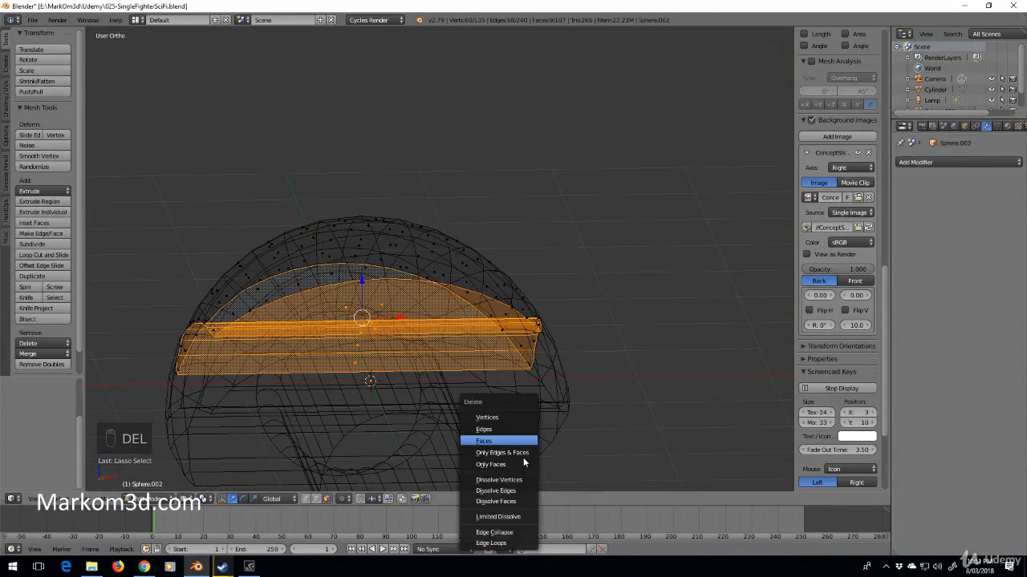
pyautogui.click(484, 440)
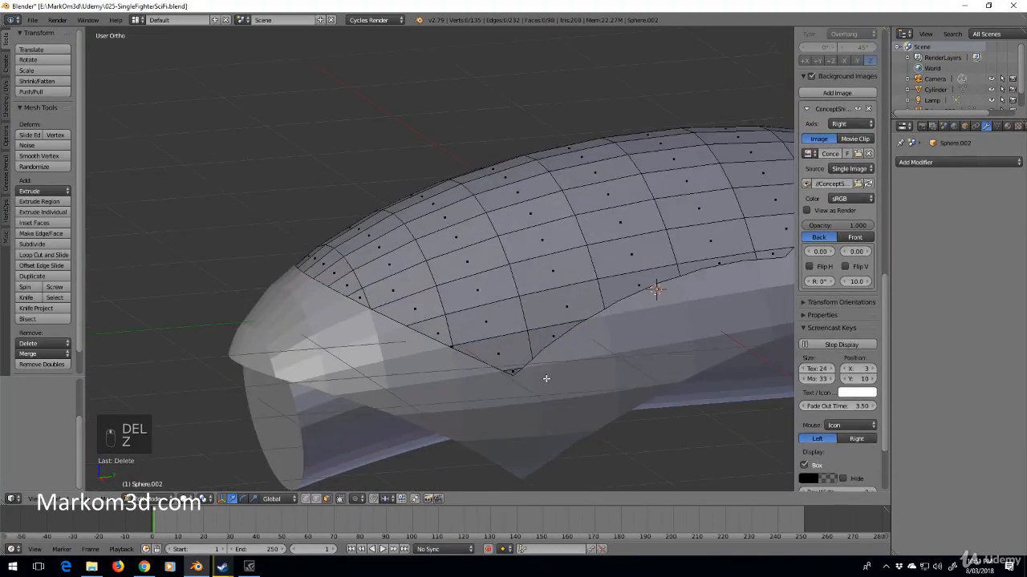
pyautogui.press('Tab')
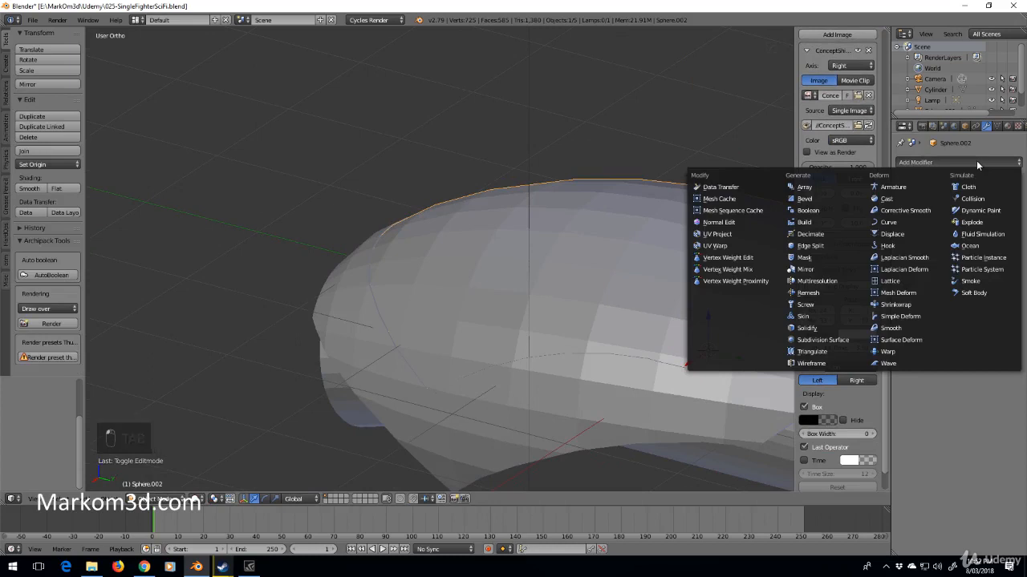
pyautogui.moveTo(892, 186)
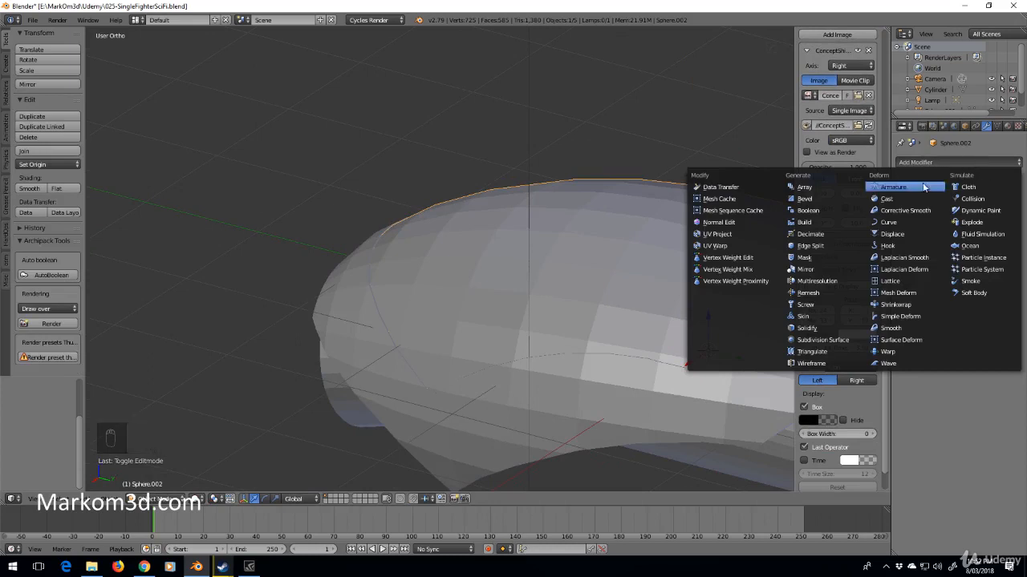
pyautogui.moveTo(806, 304)
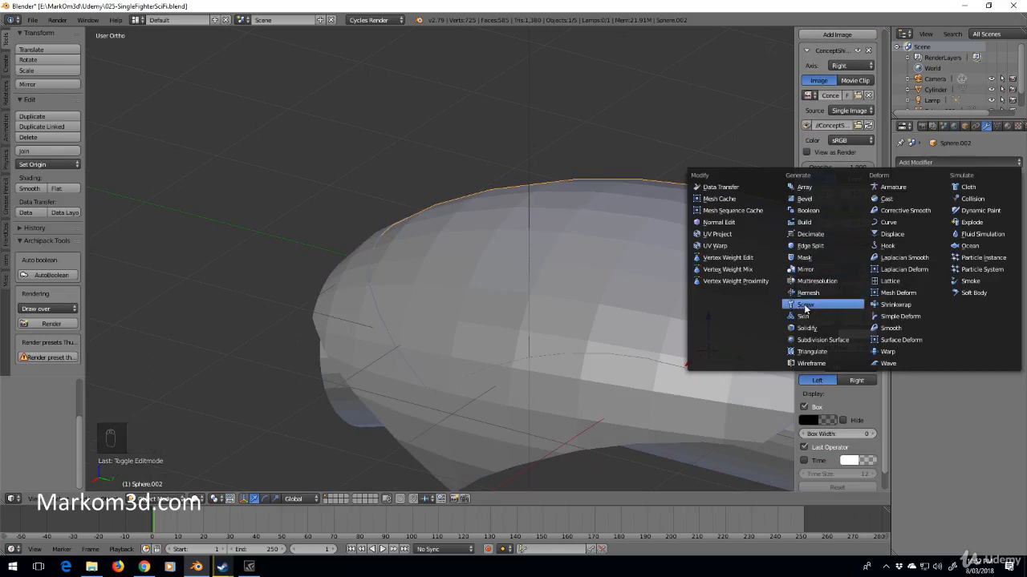
# Add a Solidify modifier to the canopy shell and tweak its thickness and offset
pyautogui.click(806, 305)
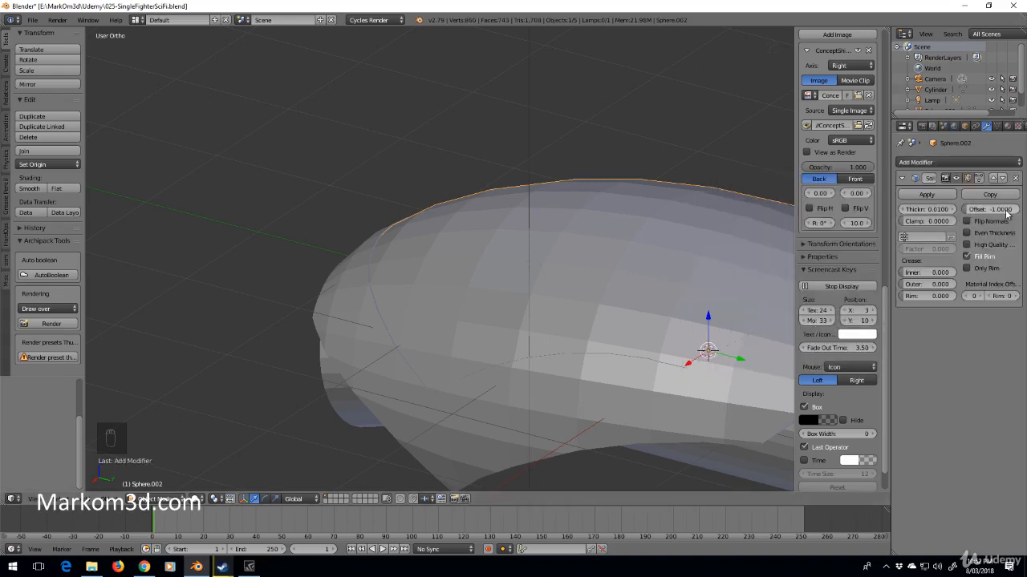
pyautogui.moveTo(372, 211)
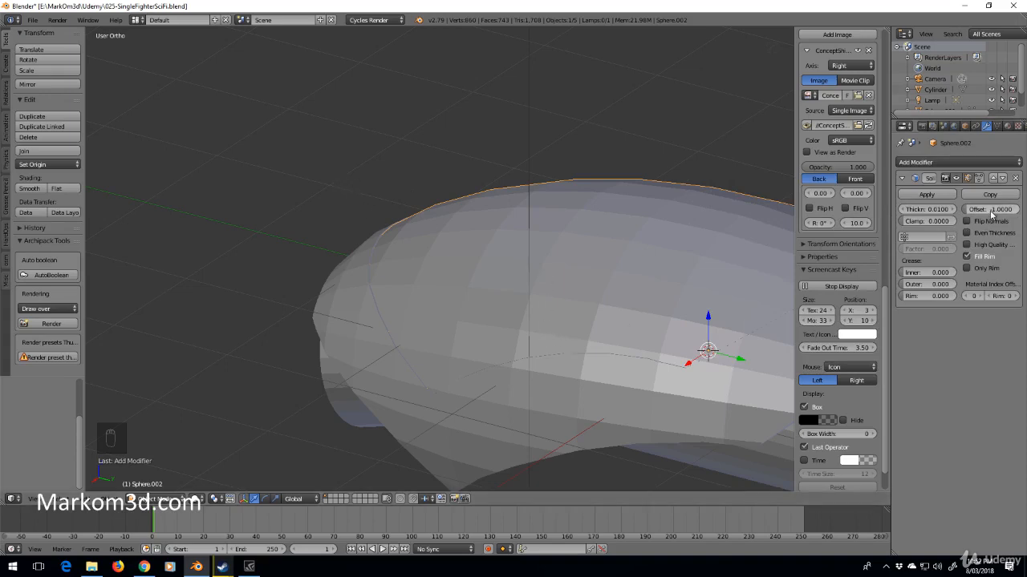
pyautogui.moveTo(991, 208)
pyautogui.write('-')
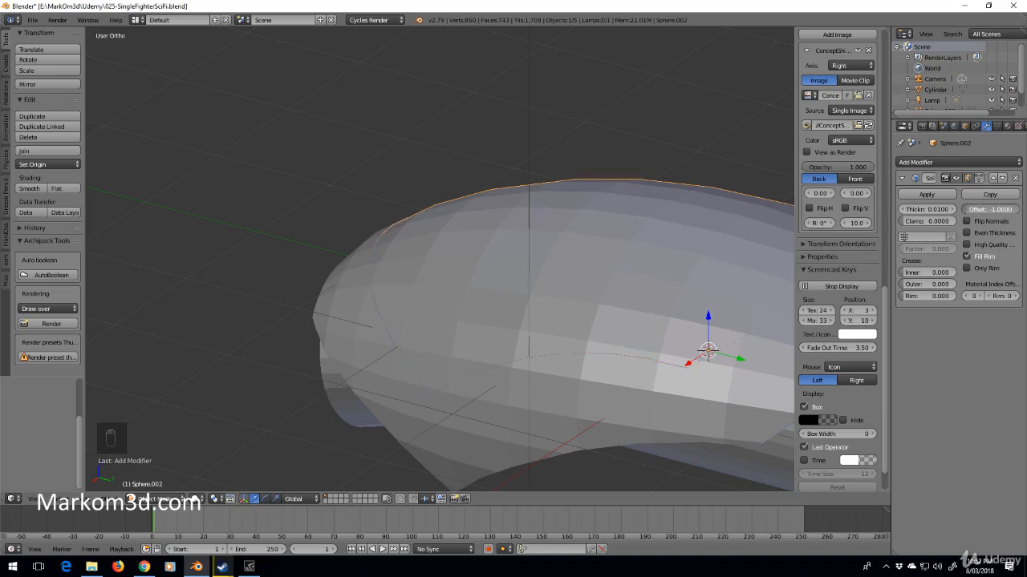
pyautogui.scroll(3)
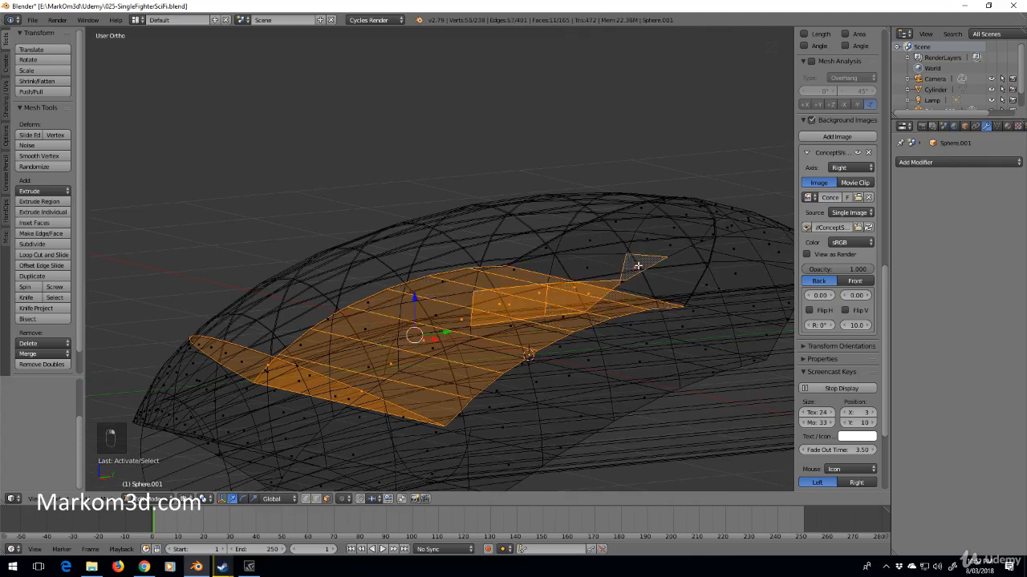
# Undo the last edit on the curved sphere plate inside the hull
pyautogui.press('ctrl+z')
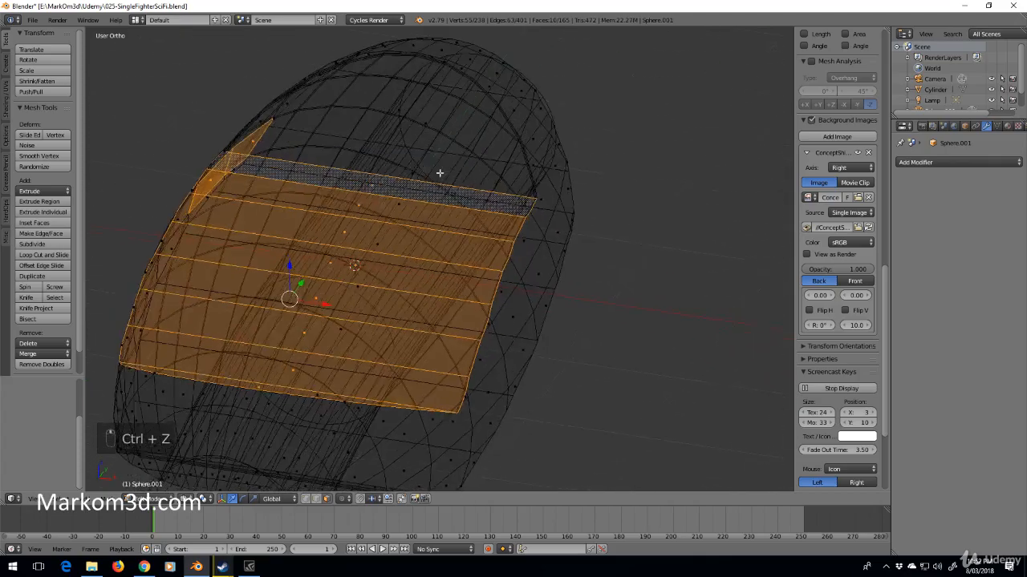